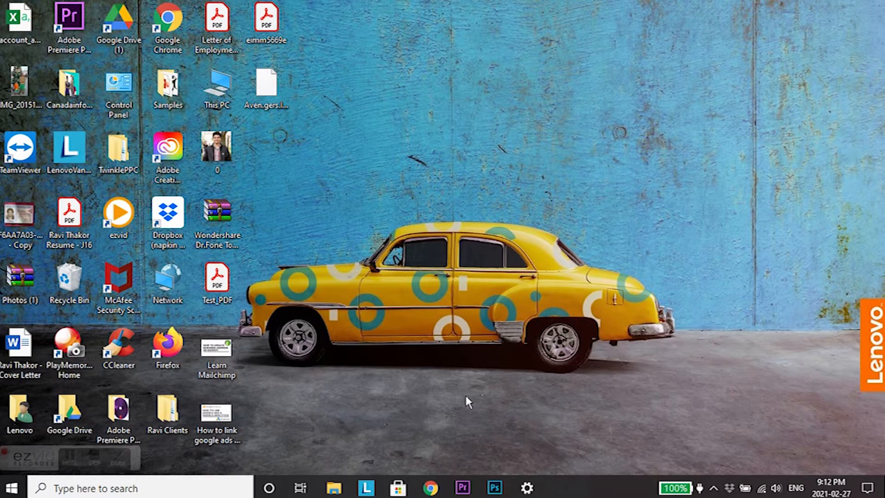
# - Bring up the twinkletv Shopify admin and its Apps page of recommended apps
pyautogui.click(431, 488)
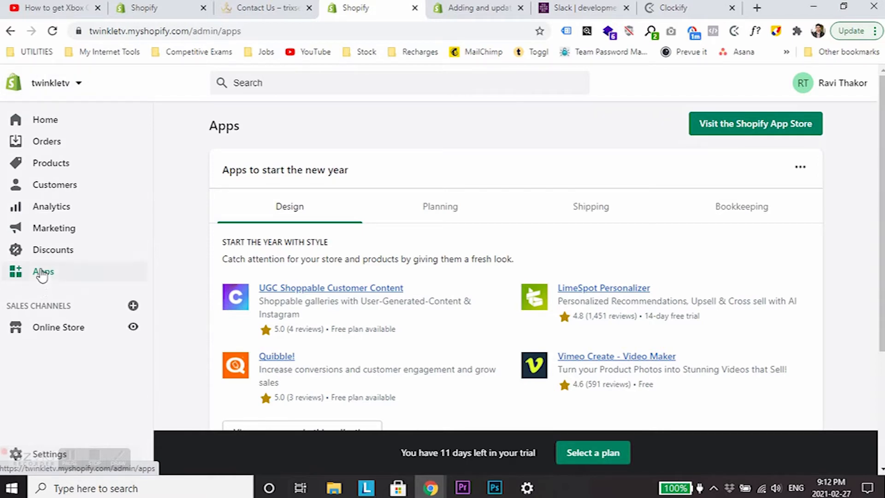
pyautogui.moveTo(755, 123)
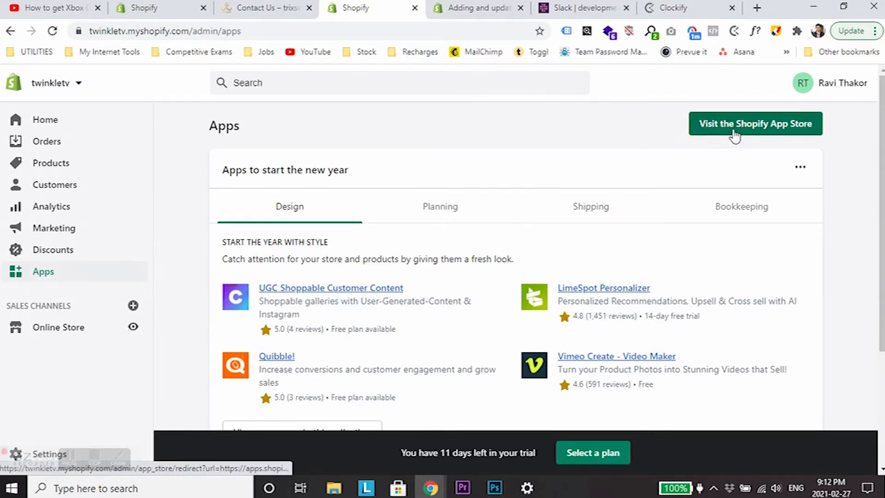
# - Search the Shopify App Store for 'rozy' to list the Rozy app by Stage TEN
pyautogui.click(755, 124)
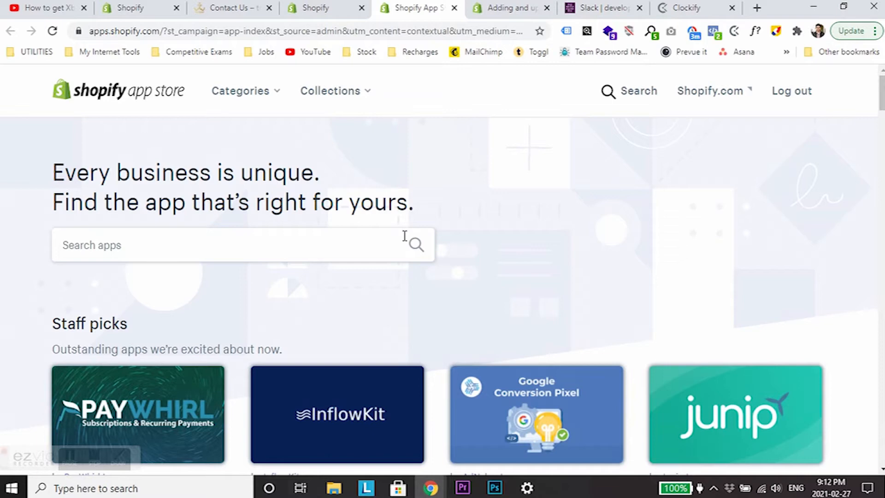
pyautogui.click(237, 244)
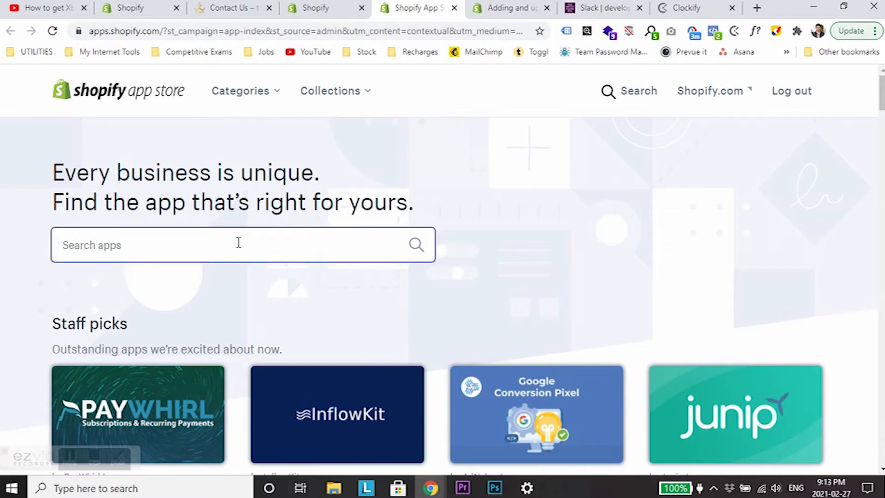
pyautogui.write('rozy')
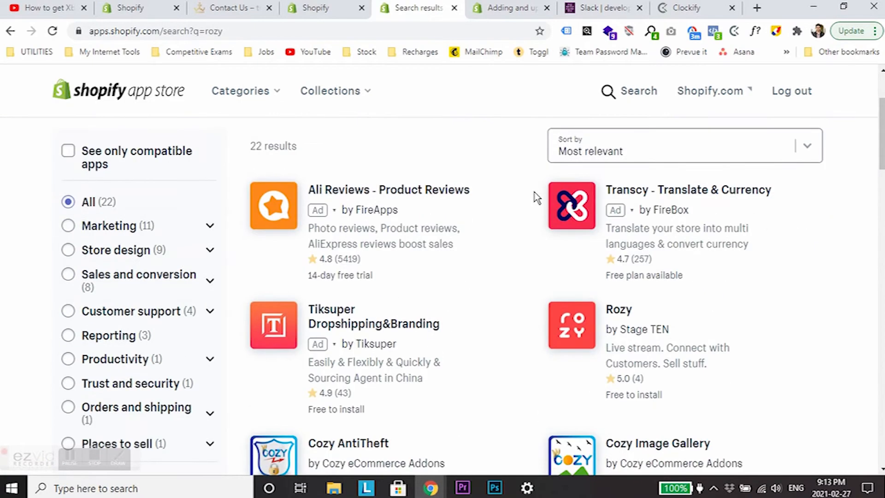
pyautogui.scroll(-3)
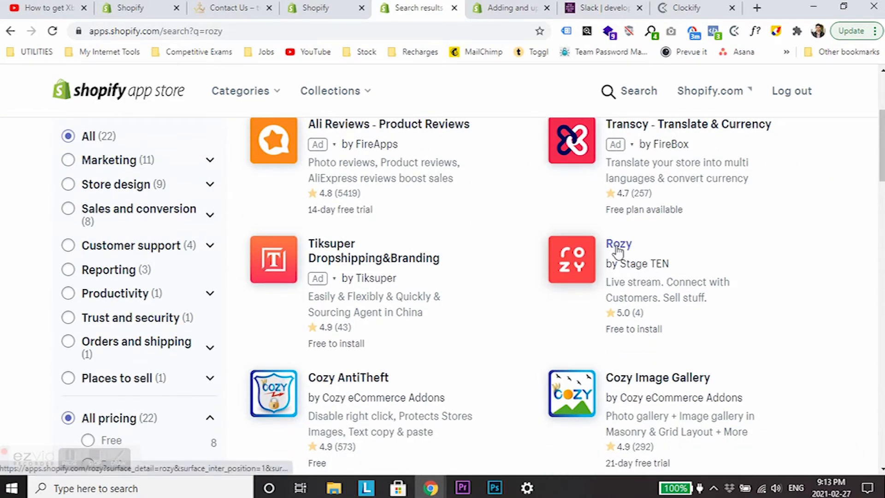
# - Add the Rozy app from its listing, reaching its store-data permissions request
pyautogui.click(618, 244)
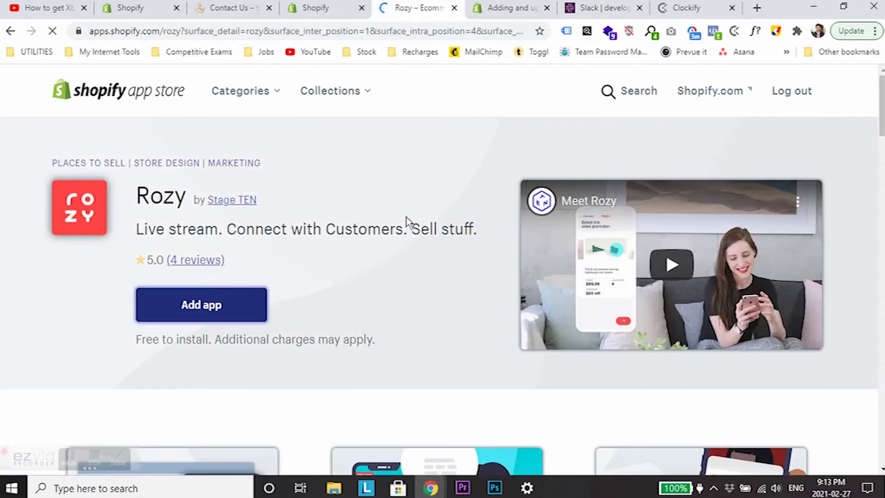
pyautogui.click(201, 306)
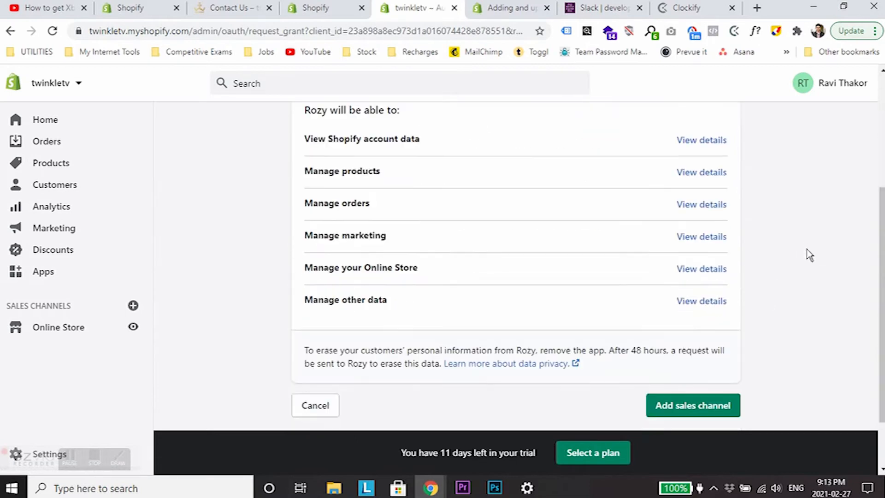
# - Approve Rozy as a sales channel, landing on the Billing page with $0.00 running total
pyautogui.click(692, 406)
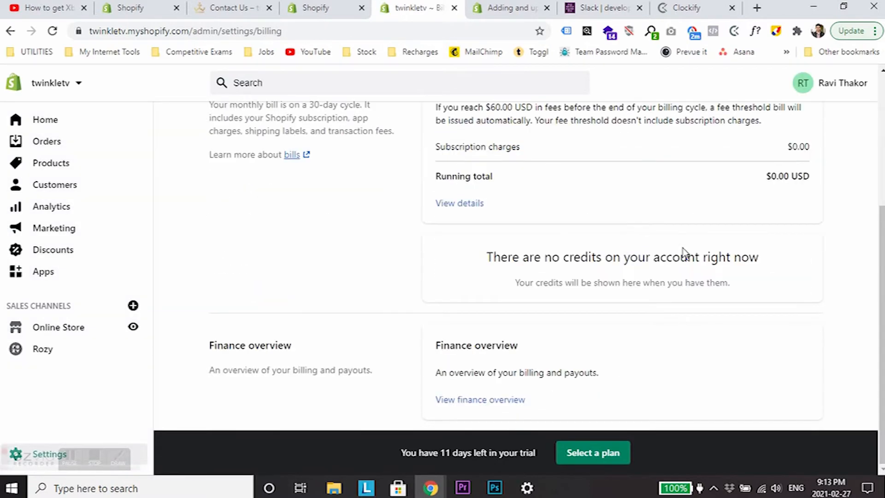
pyautogui.moveTo(693, 276)
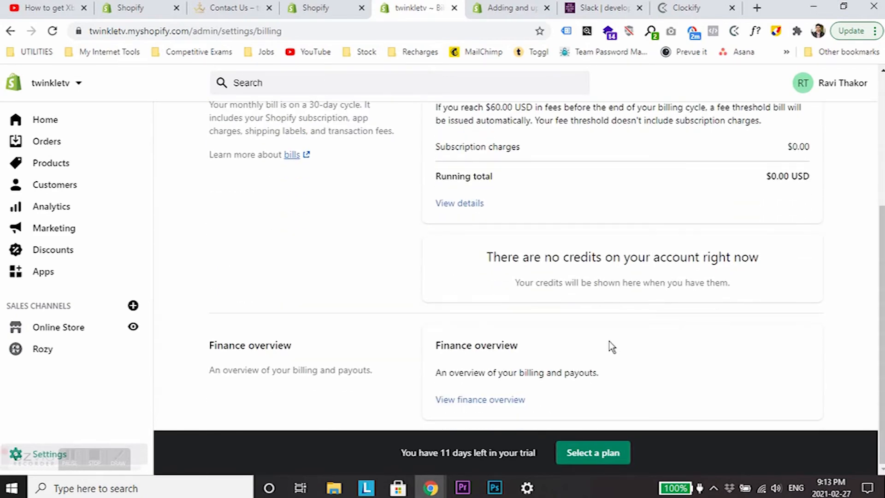
pyautogui.moveTo(633, 344)
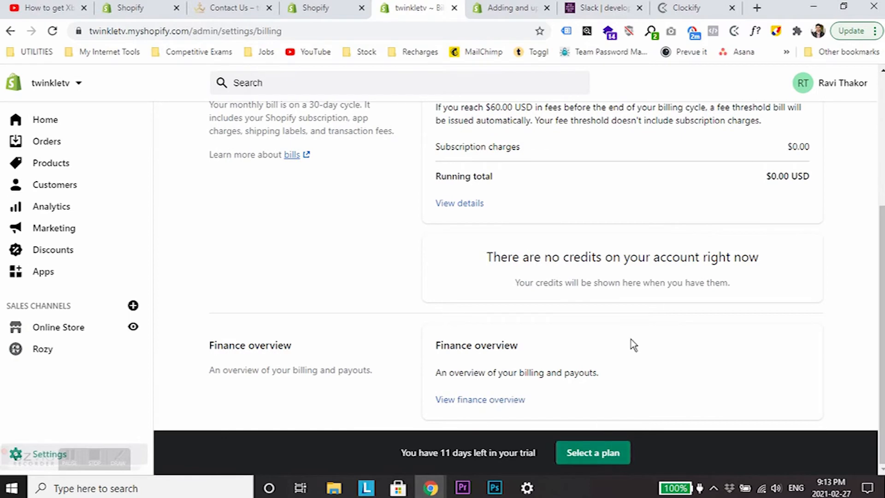
pyautogui.moveTo(703, 282)
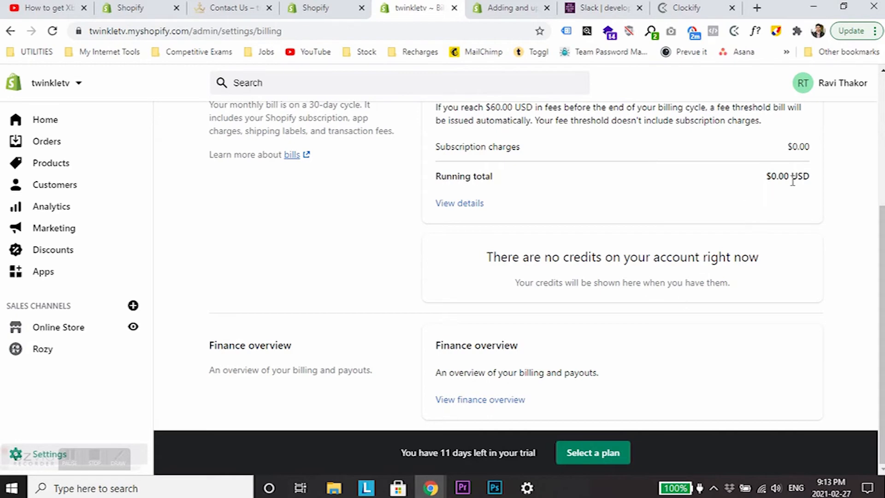
pyautogui.moveTo(797, 178)
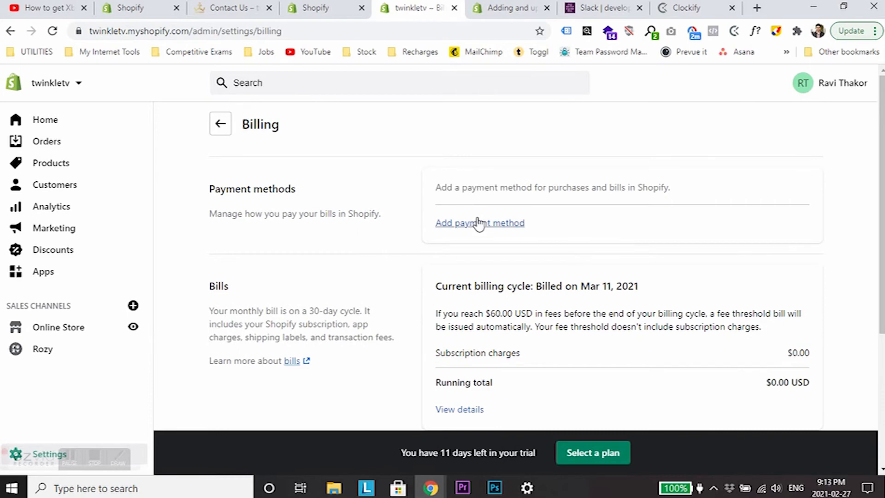
pyautogui.moveTo(35, 349)
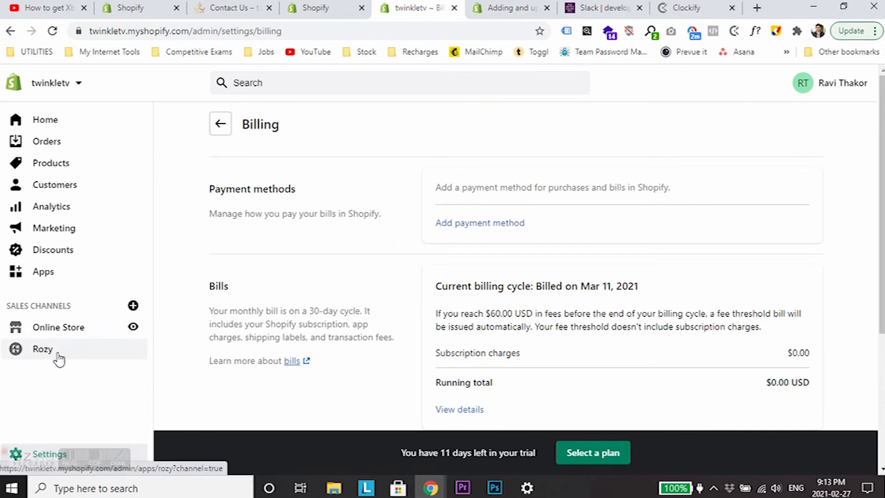
# - Review the Welcome to Rozy go-live steps from the Rozy sales channel, starting with account sign-up
pyautogui.click(42, 349)
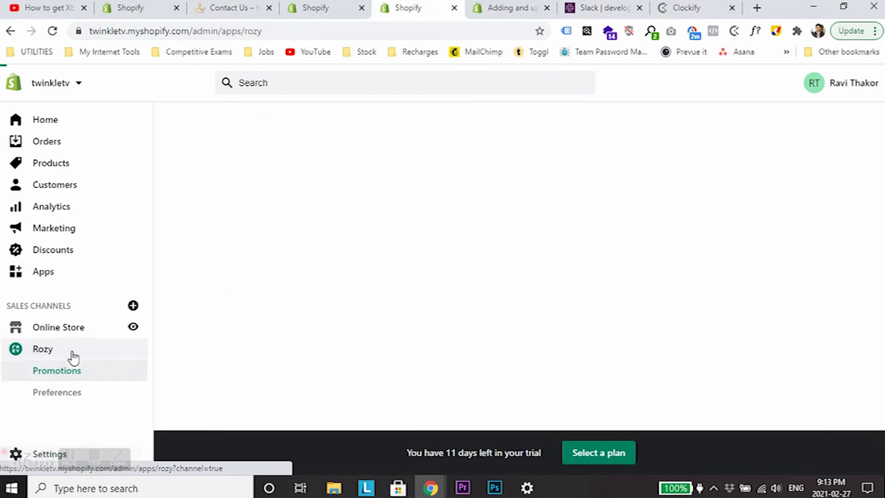
pyautogui.click(42, 348)
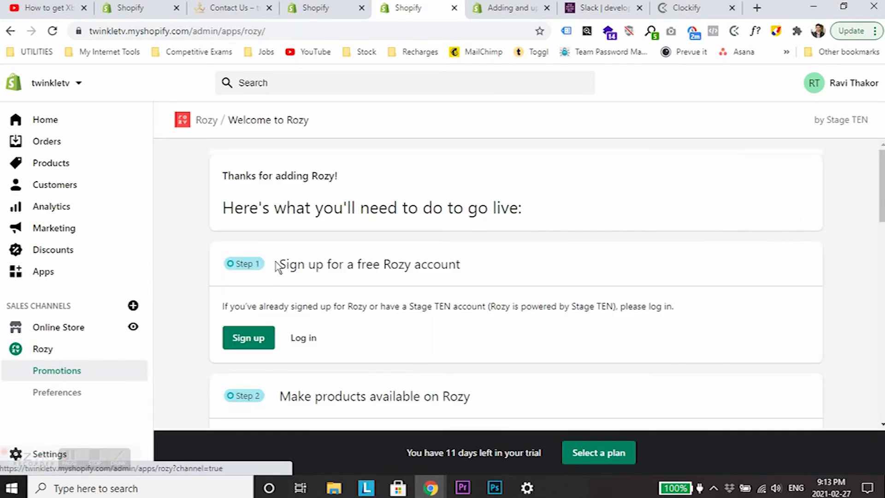
pyautogui.scroll(-3)
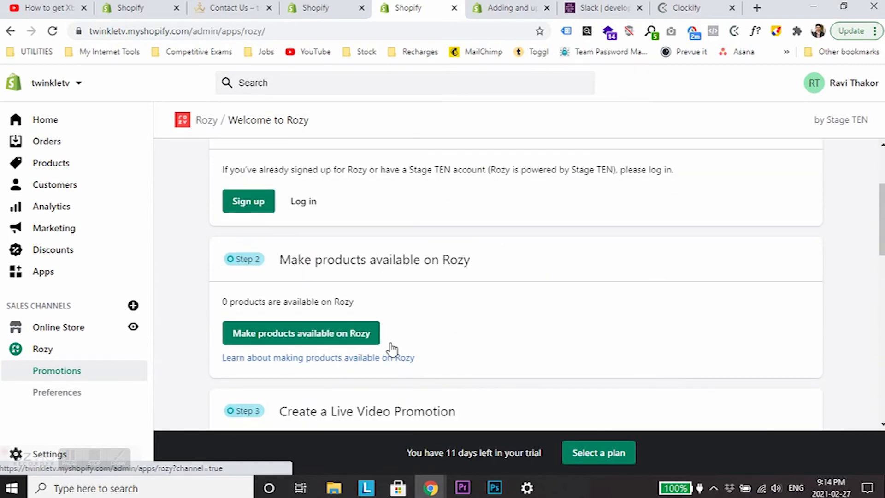
pyautogui.scroll(-3)
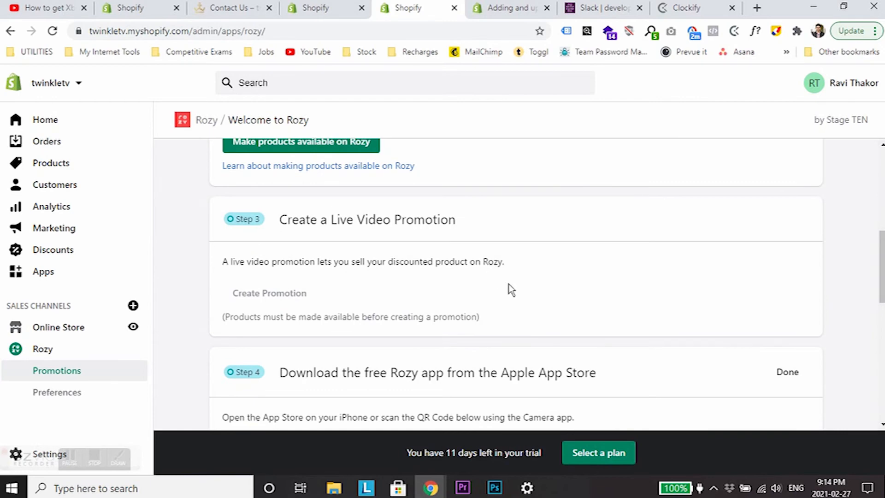
pyautogui.moveTo(621, 293)
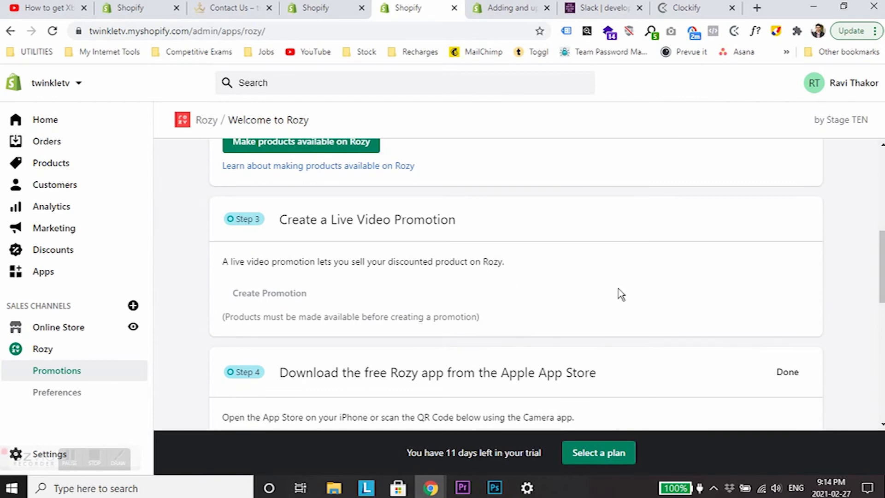